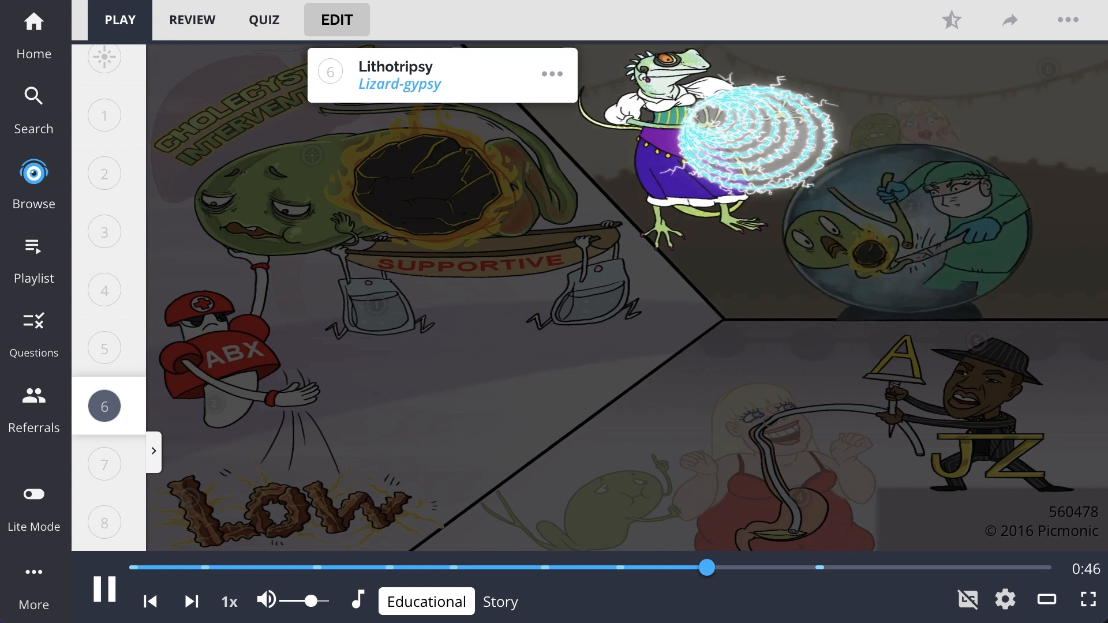
# - Play the Cholecystitis Interventions Picmonic in Educational mode until the progress bar reaches the end
pyautogui.click(103, 463)
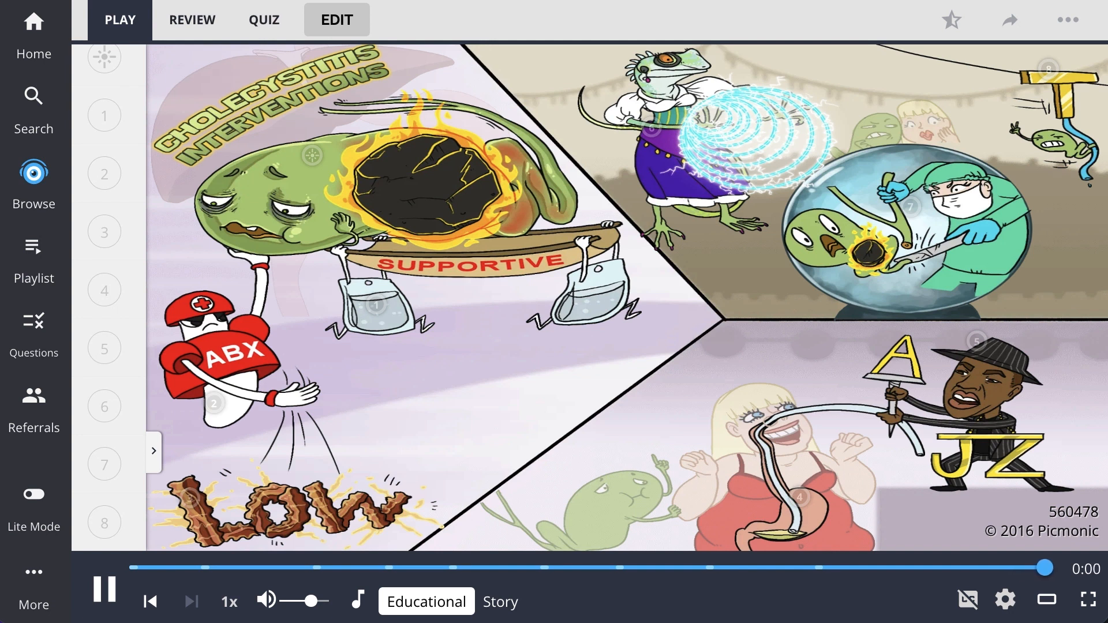
# - Show the Cholecystitis Interventions facts, switch to Story narration, then start the 8-question quiz
pyautogui.click(498, 601)
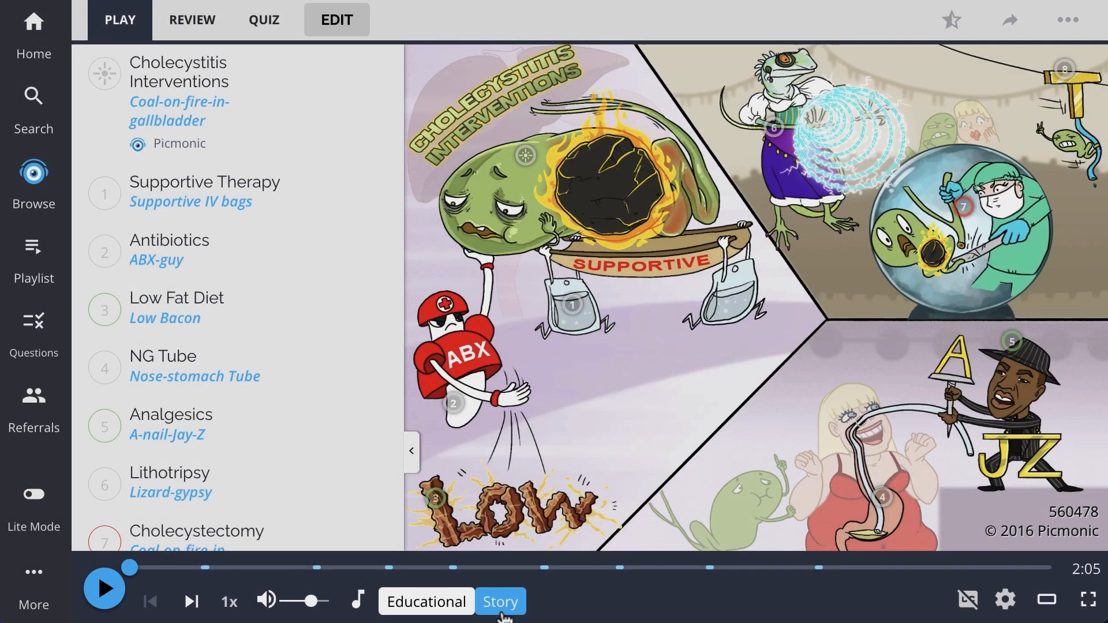
pyautogui.click(103, 587)
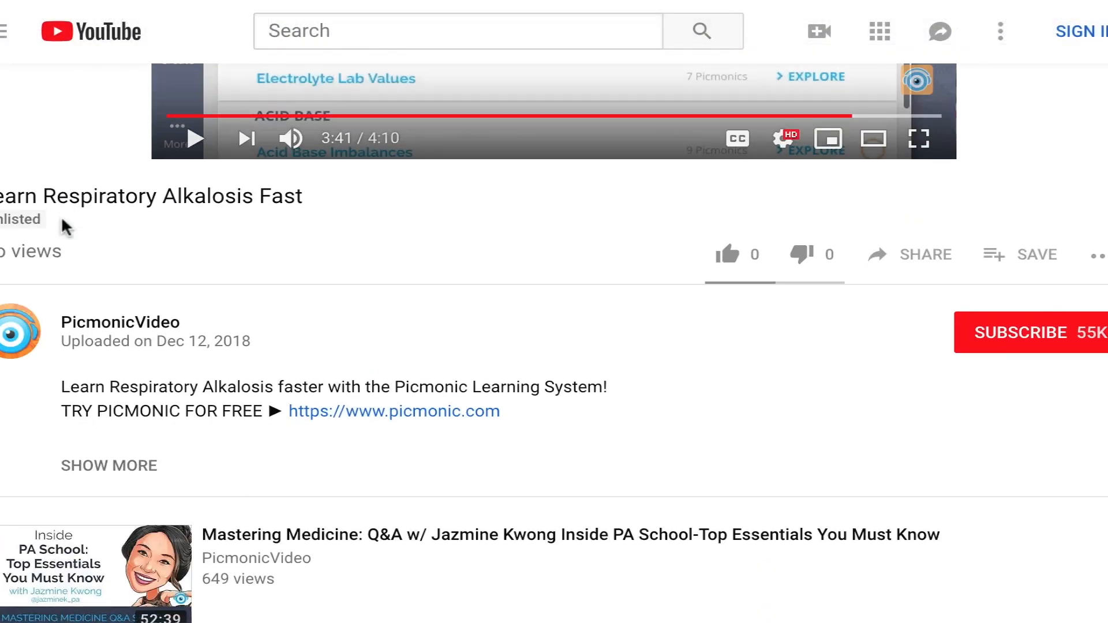
pyautogui.click(393, 411)
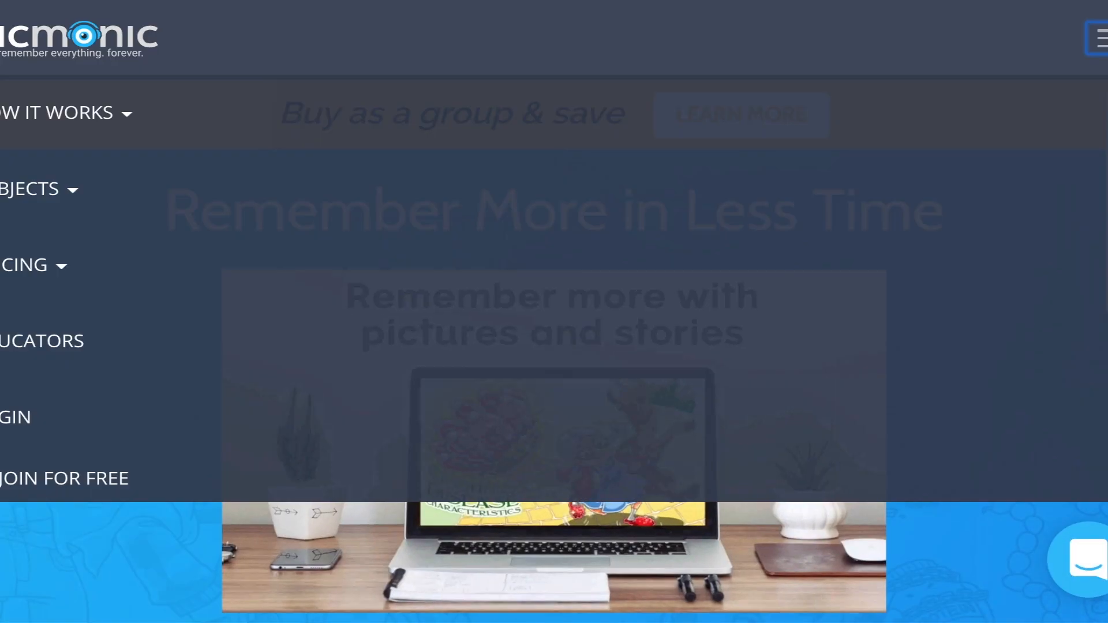
pyautogui.click(64, 478)
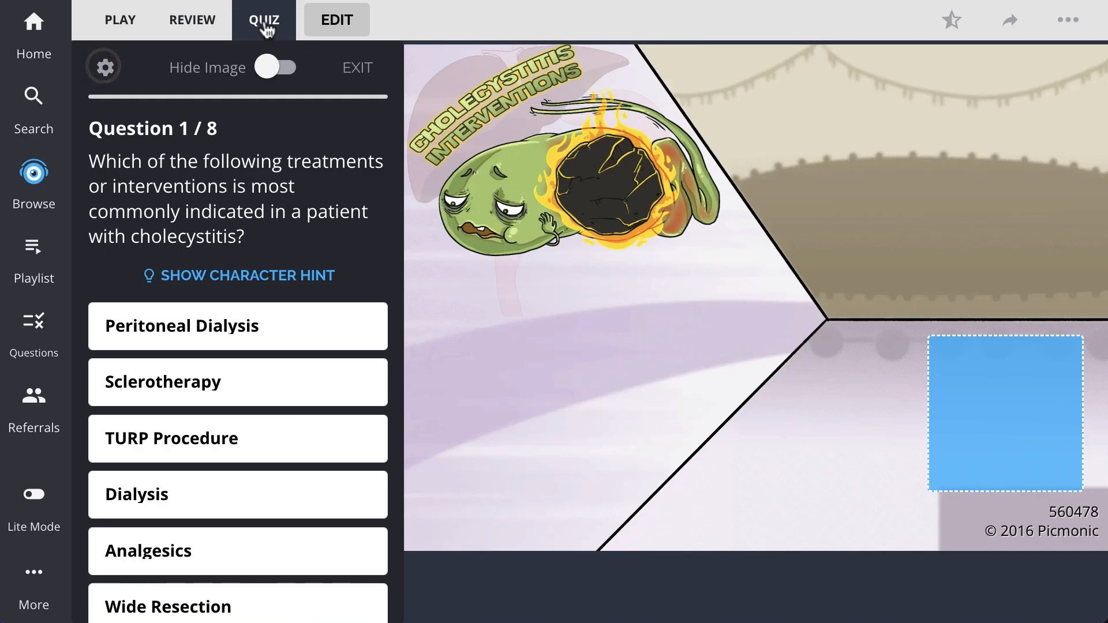
# - Answer Analgesics and the gallbladder removal question, then open the Pathology course catalogue
pyautogui.click(237, 551)
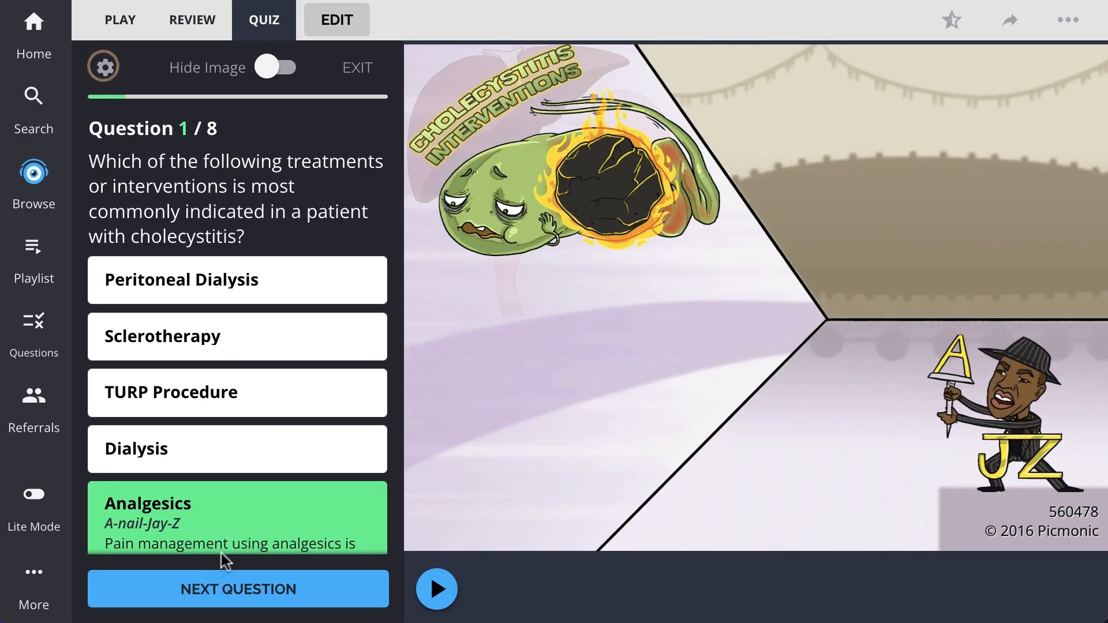
pyautogui.click(237, 589)
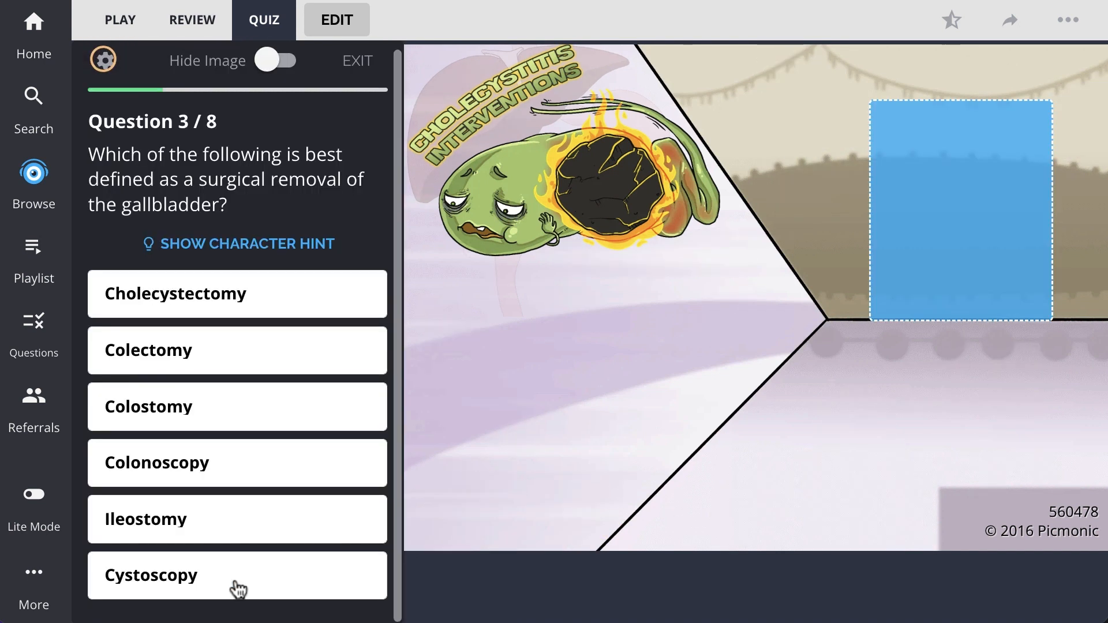
pyautogui.click(236, 294)
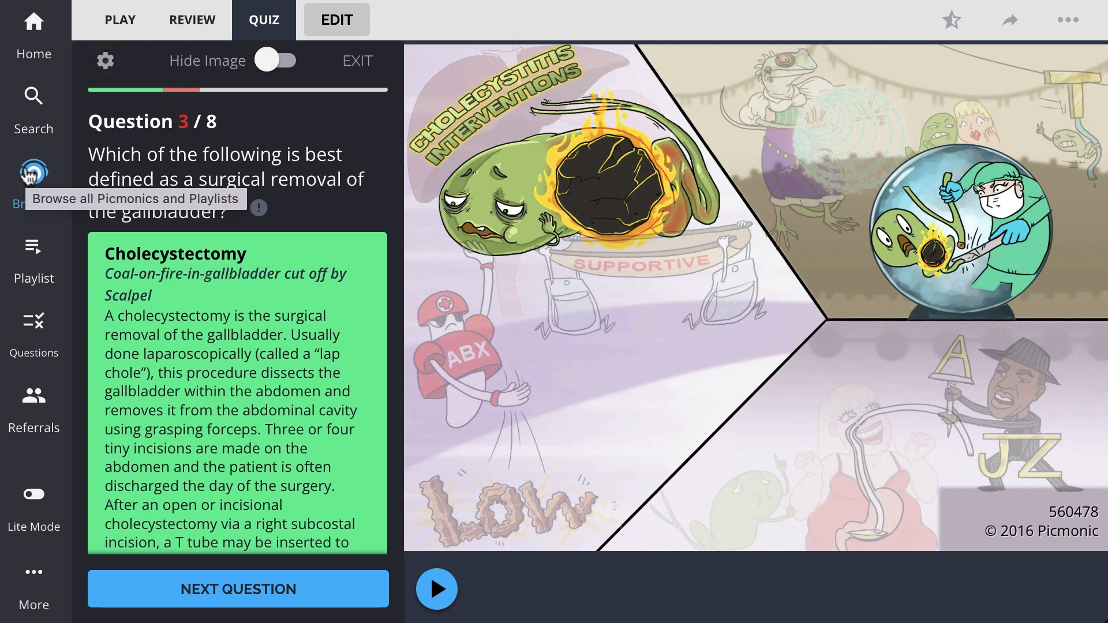
pyautogui.click(34, 176)
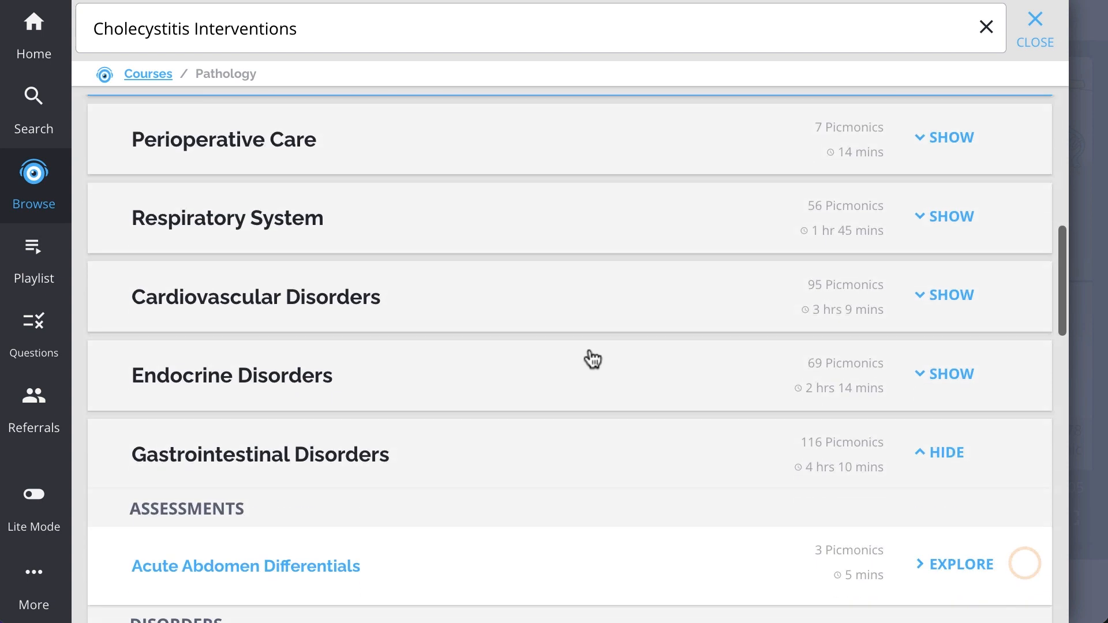
# - Open the Biliary Disorders course and scroll through its cards starting from Cholecystitis Causes
pyautogui.scroll(-3)
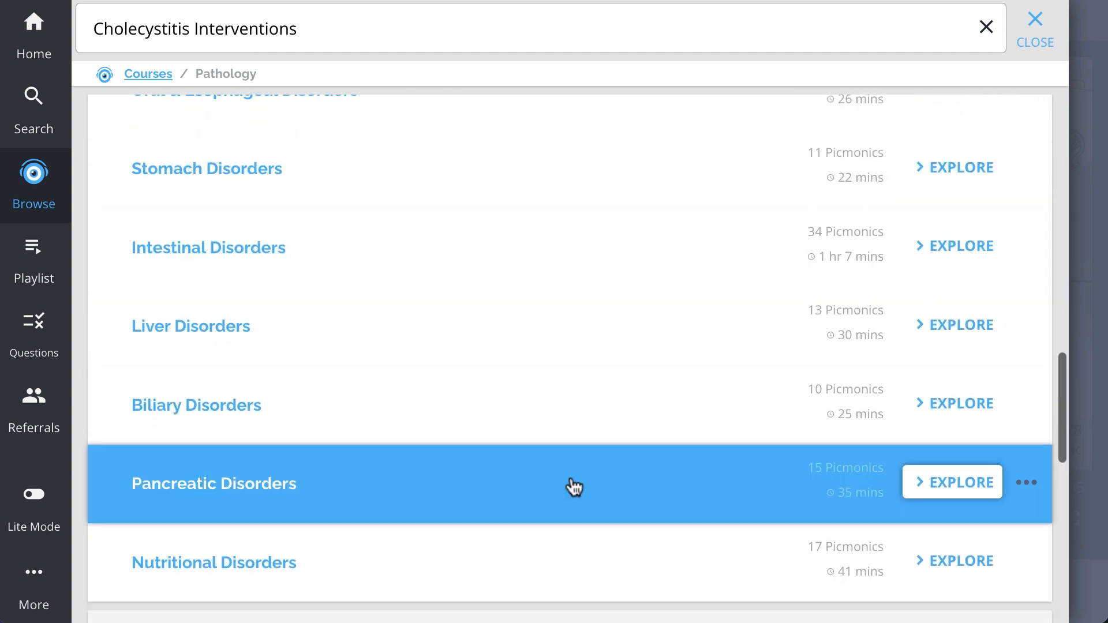
pyautogui.click(953, 403)
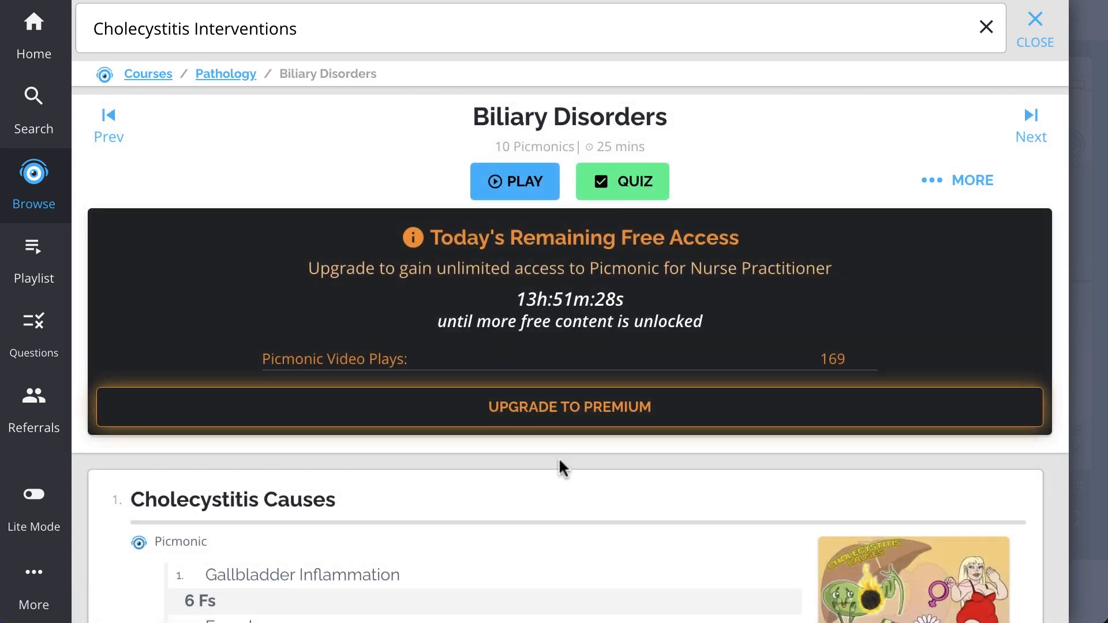
pyautogui.scroll(-3)
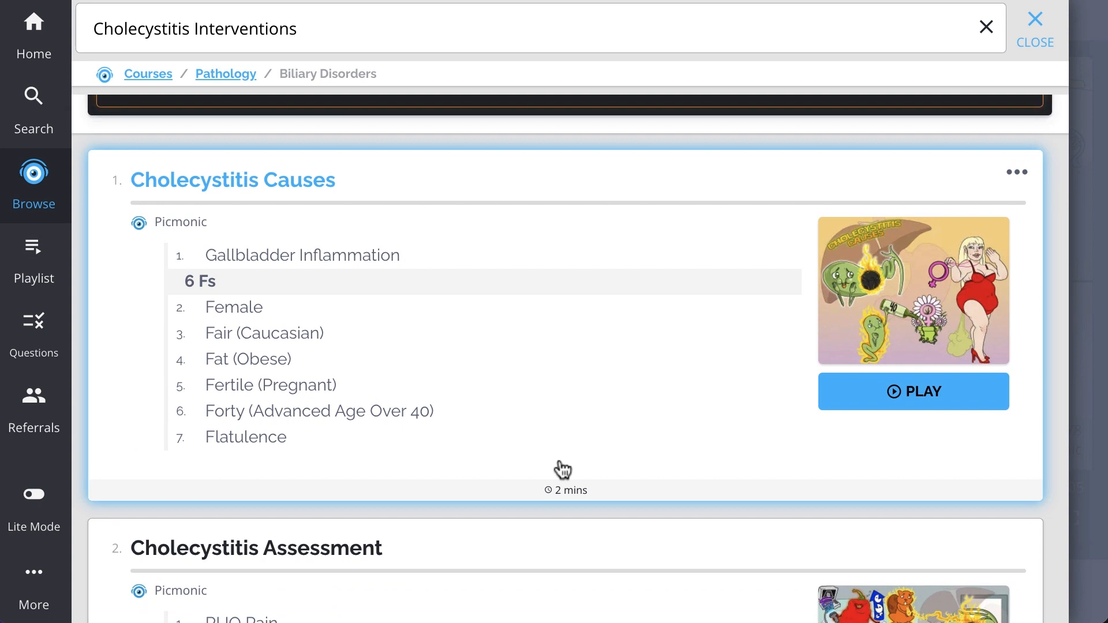
pyautogui.scroll(-3)
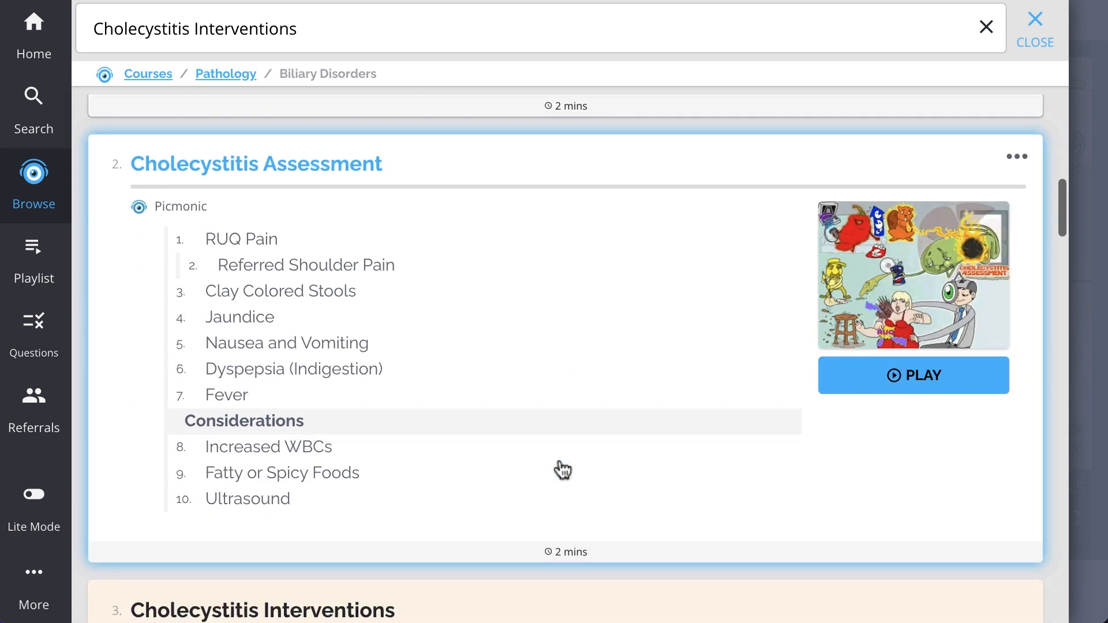
pyautogui.scroll(-3)
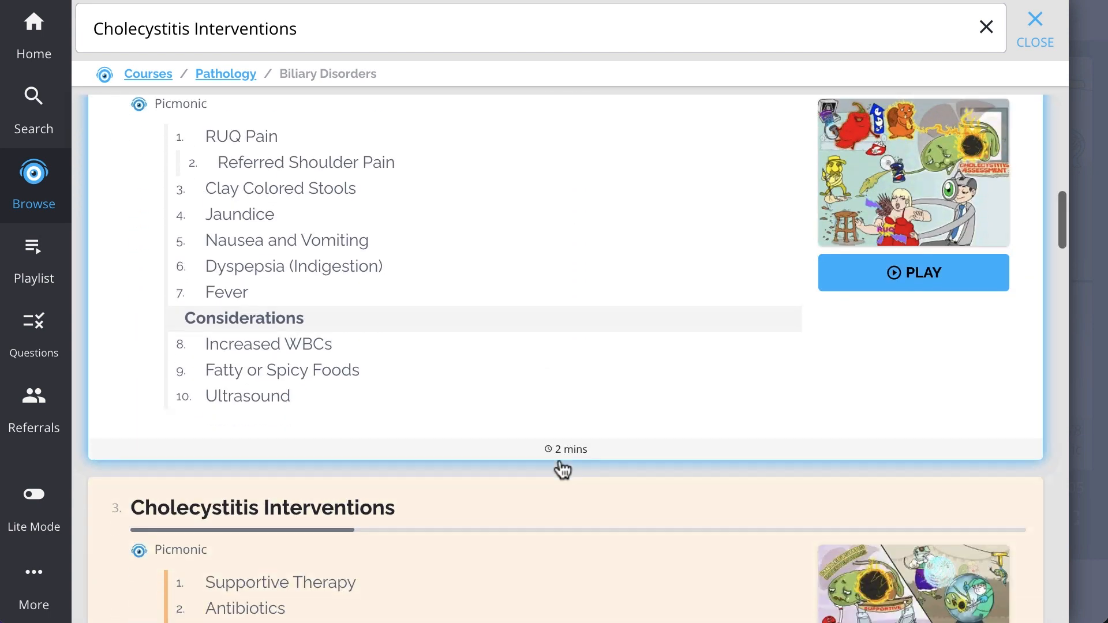
pyautogui.scroll(-3)
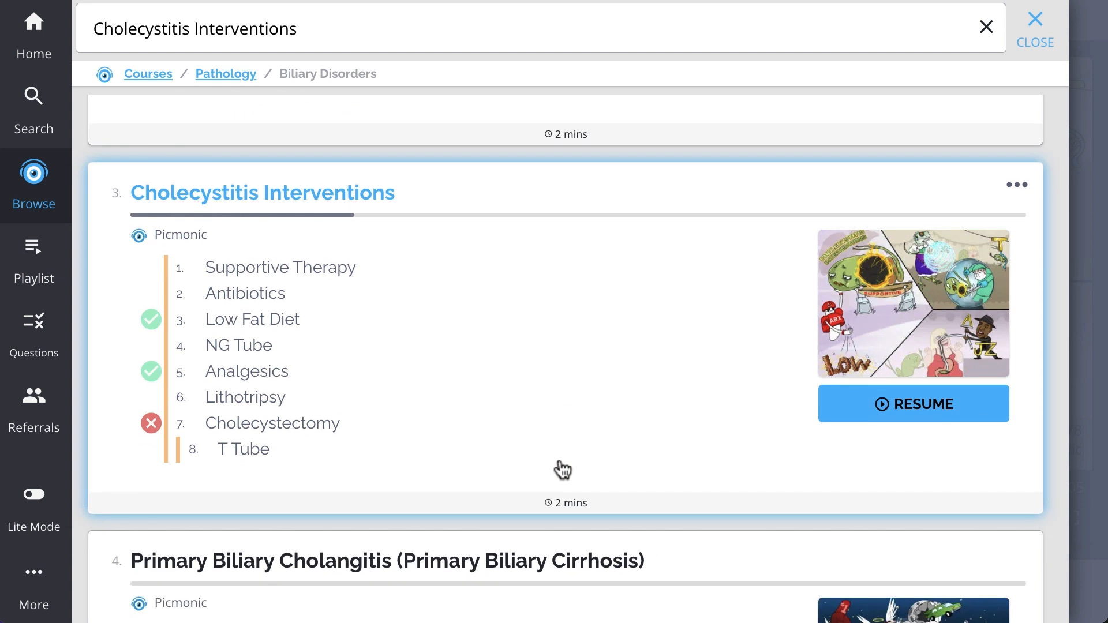
pyautogui.scroll(-3)
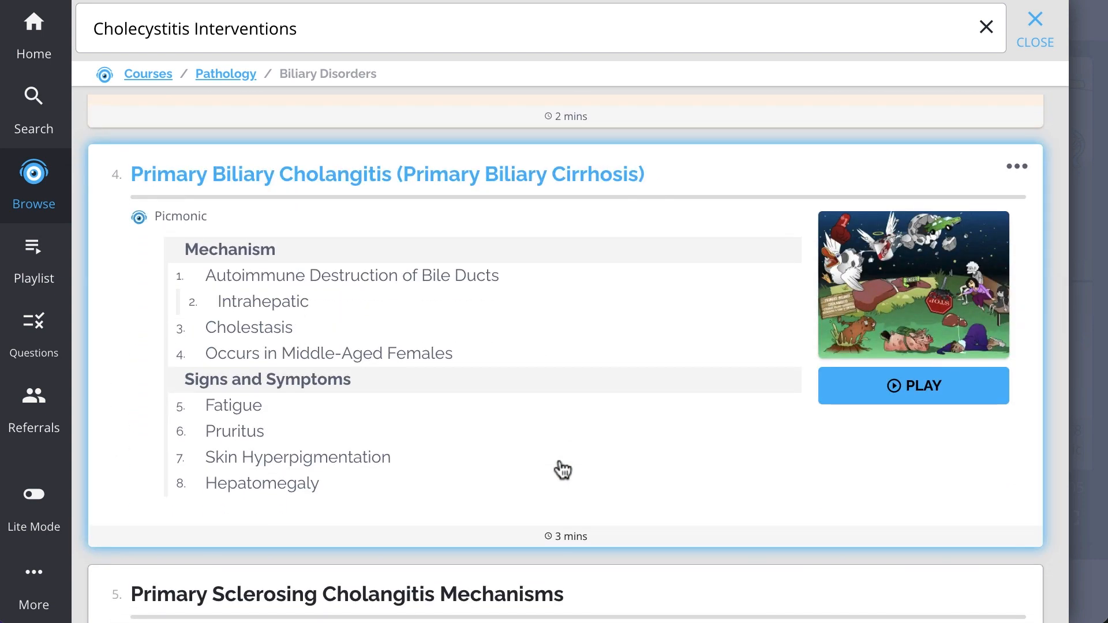
pyautogui.scroll(-3)
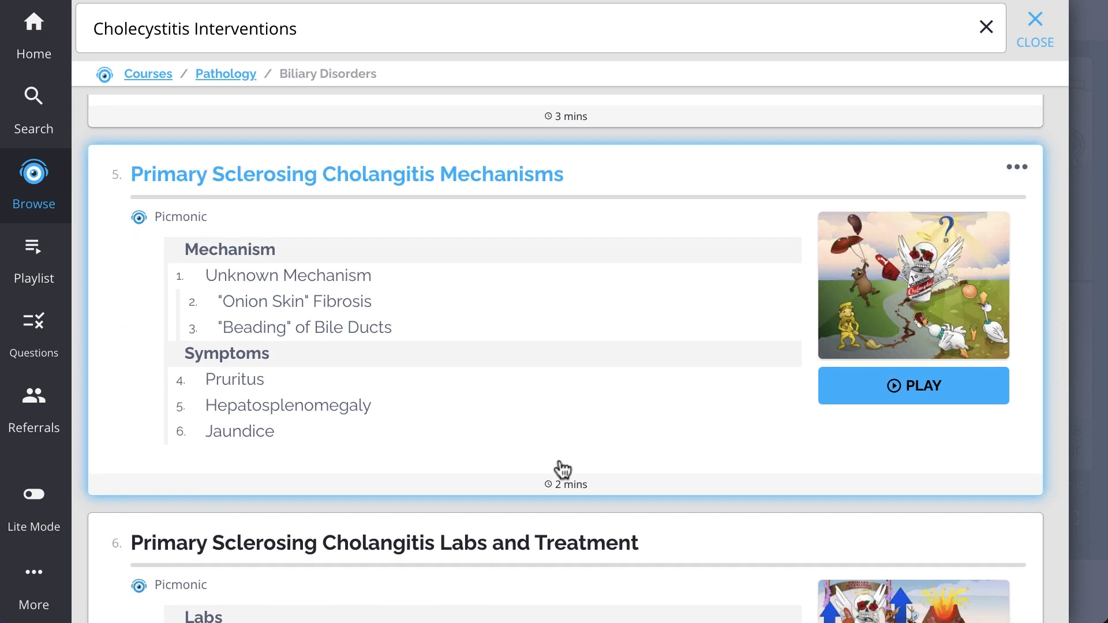
# - Scroll past Ascending Cholangitis Diagnosis and Treatment, then open the Respiratory Alkalosis Assessment quiz
pyautogui.scroll(-3)
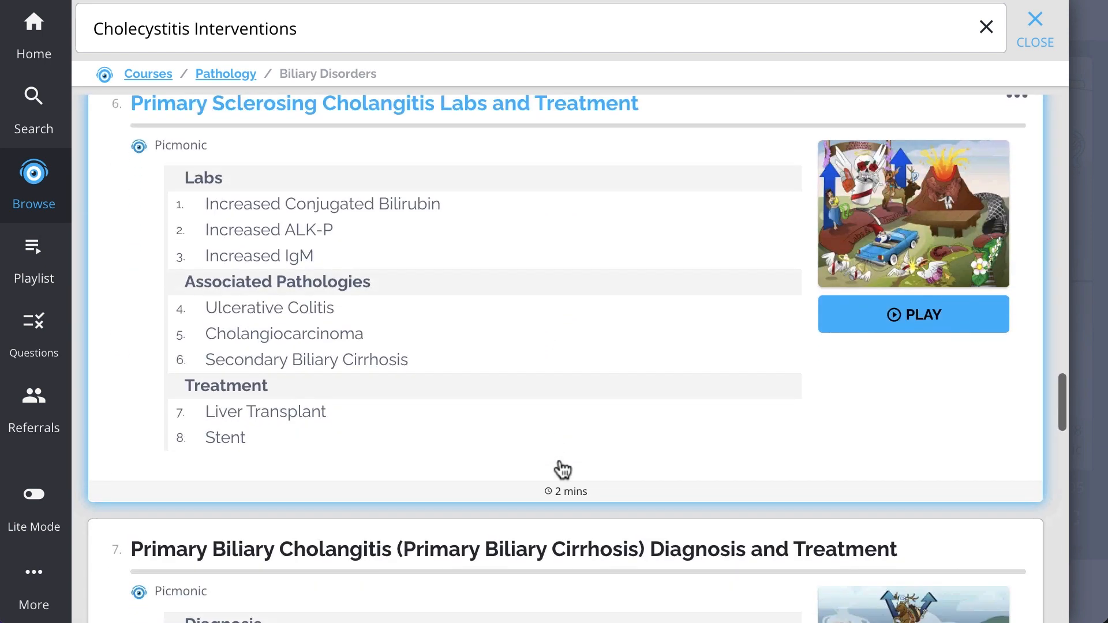
pyautogui.scroll(-3)
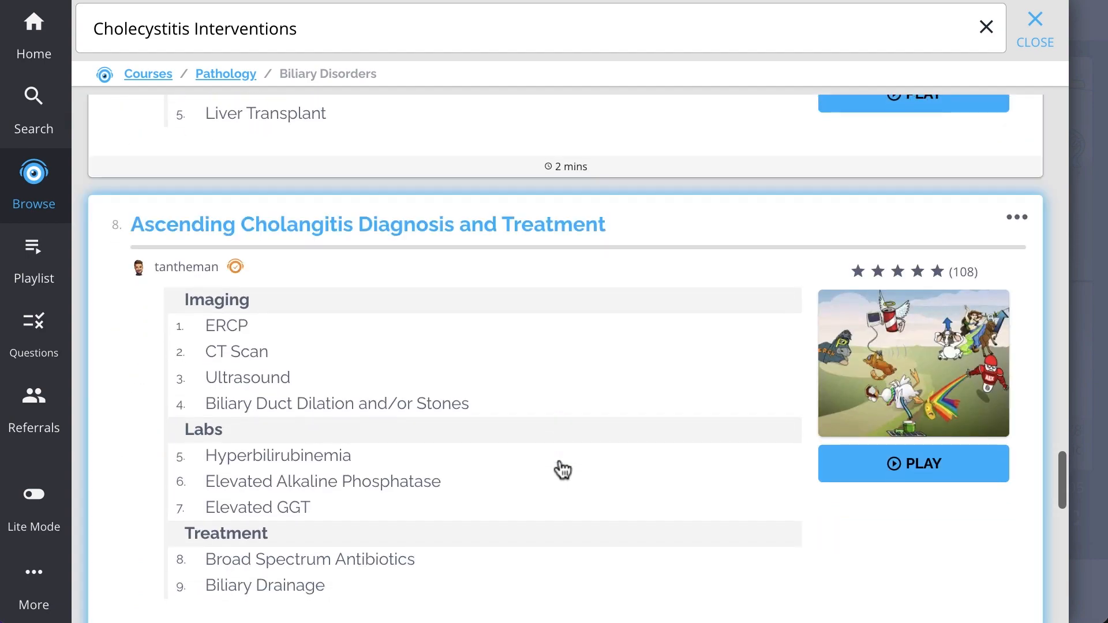
pyautogui.click(912, 463)
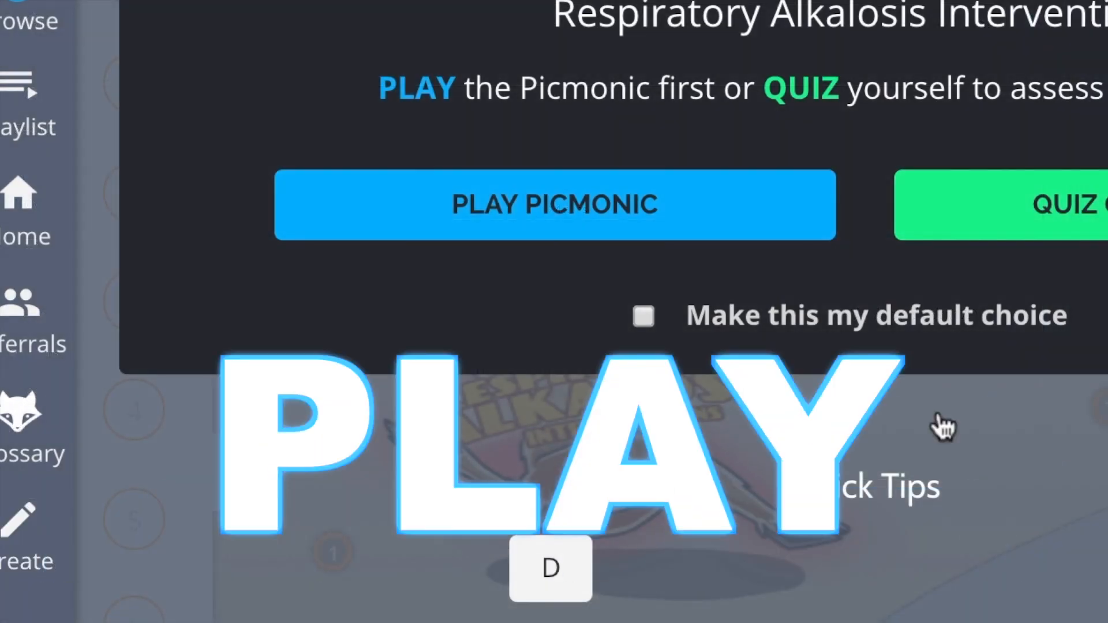
pyautogui.click(989, 205)
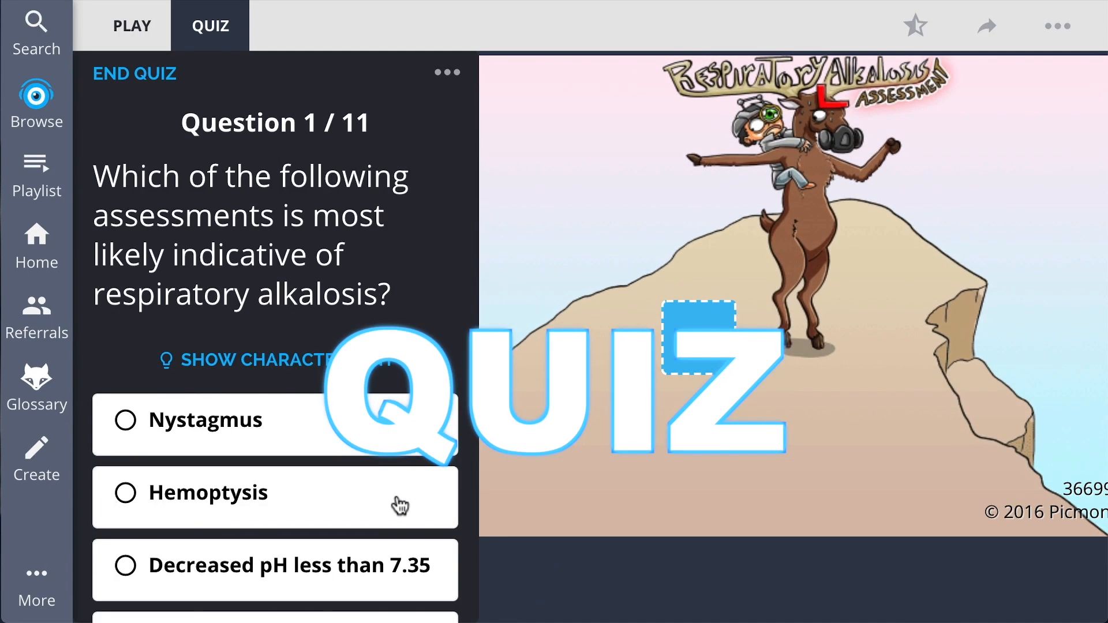